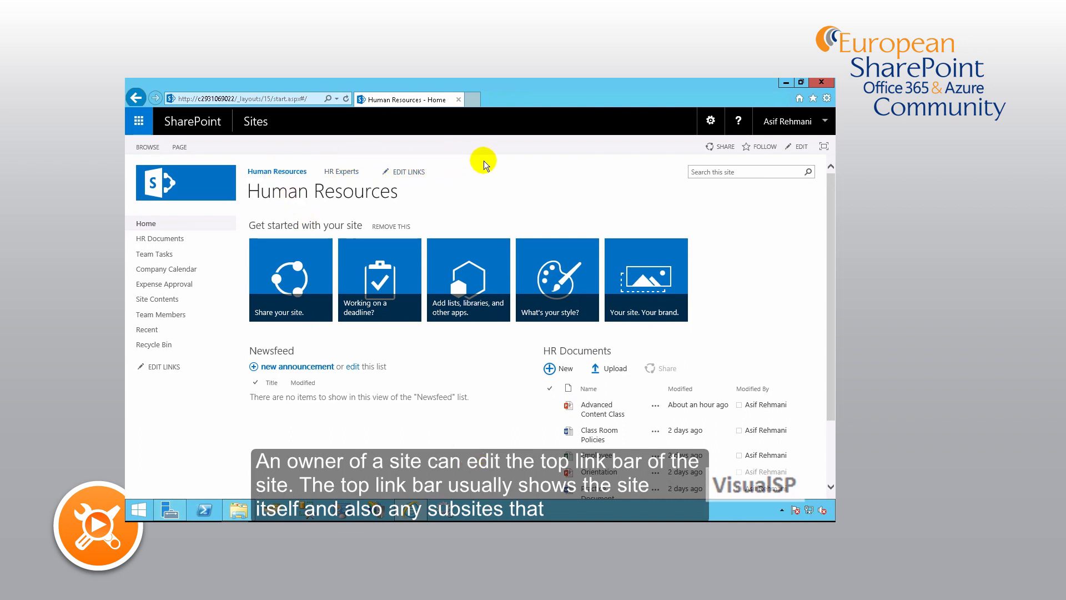
mouse_move(381, 187)
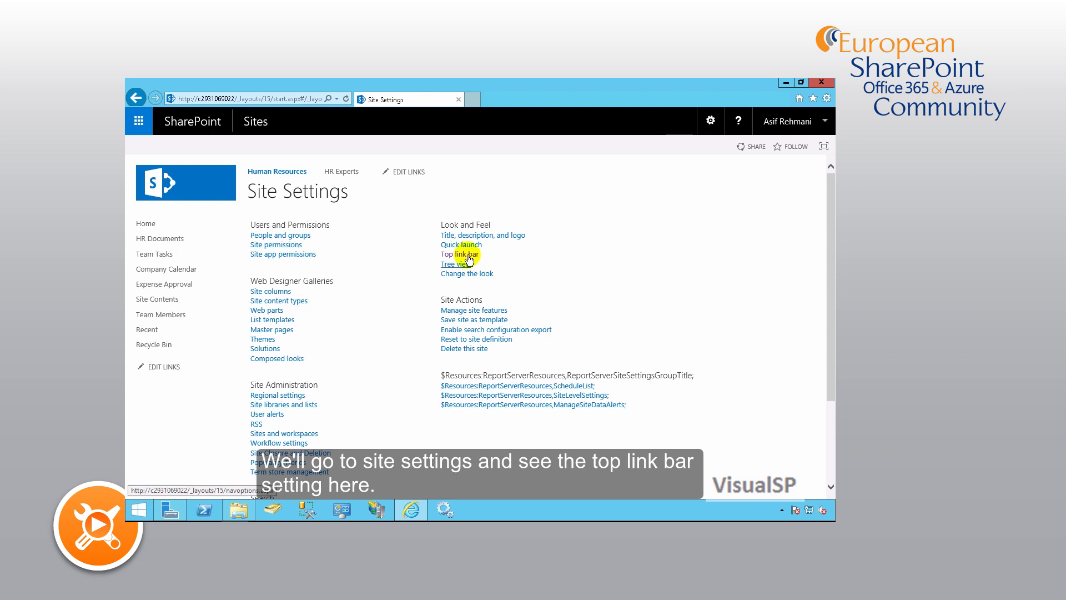
From the Top link bar settings, preview New Navigation Link, then reach Change Order
left_click(461, 254)
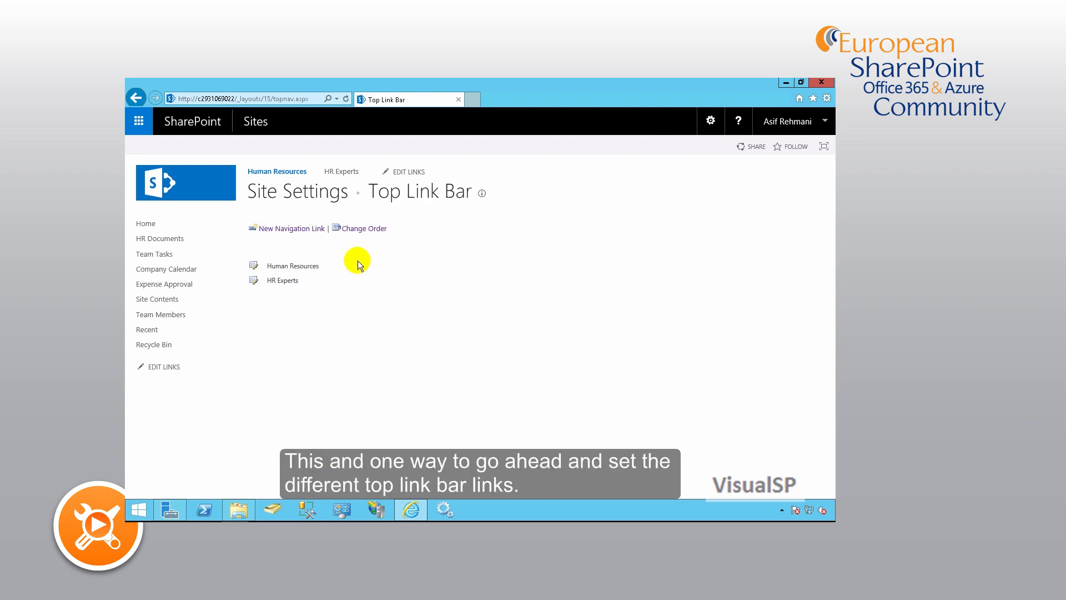
mouse_move(302, 249)
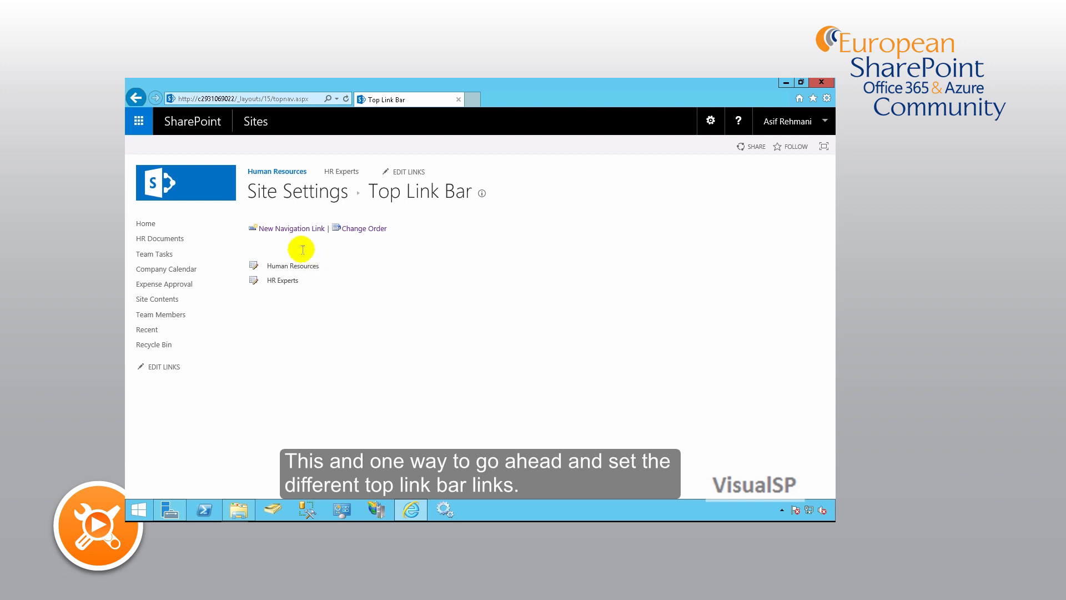
left_click(291, 228)
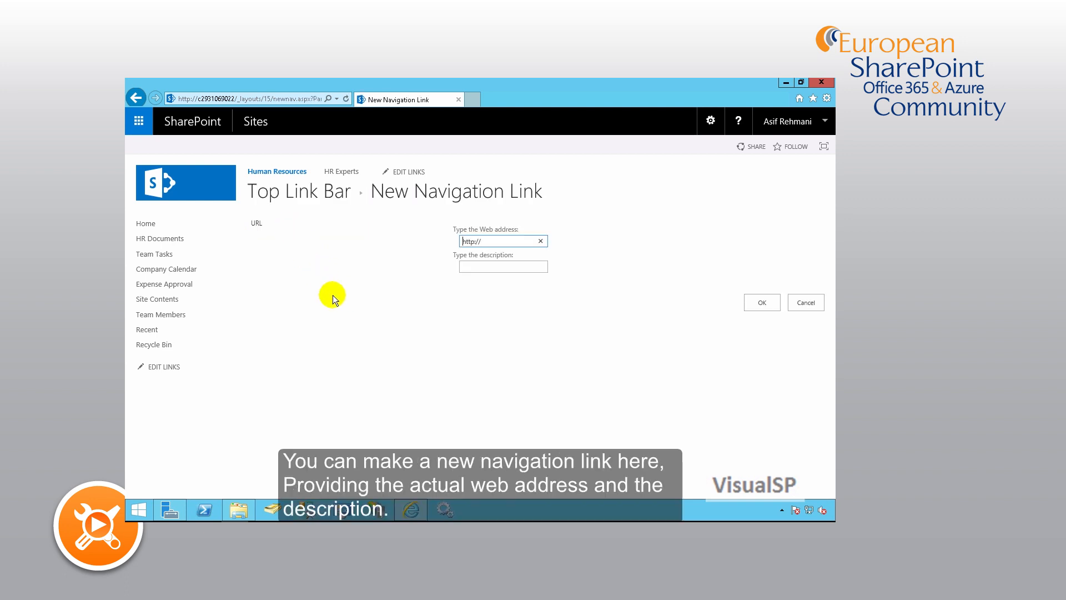
left_click(490, 241)
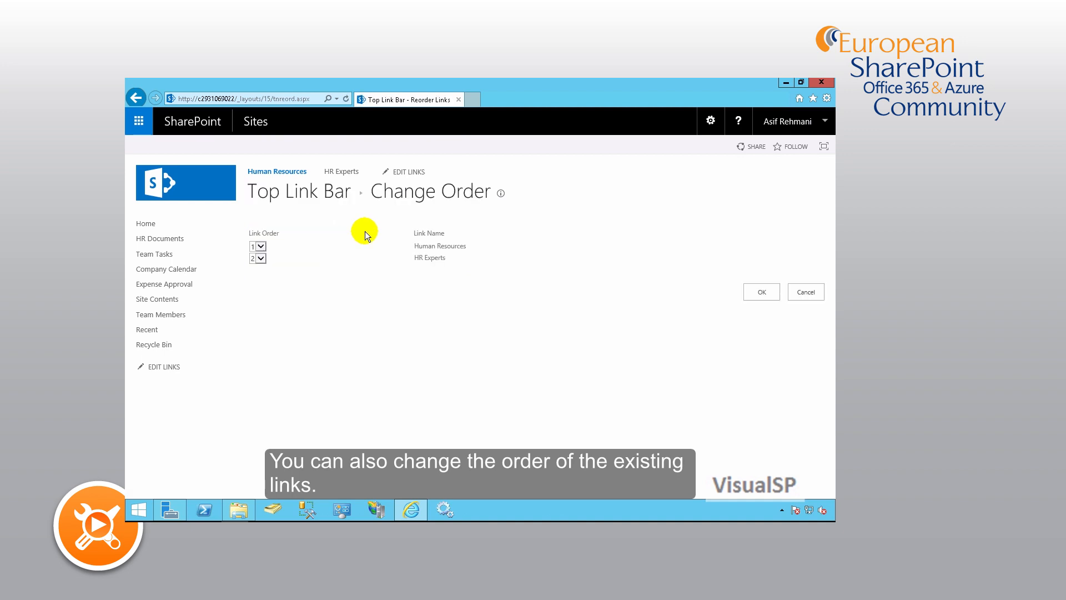
Check the Link Order position choices, then cancel, keeping Human Resources and HR Experts unchanged
left_click(261, 258)
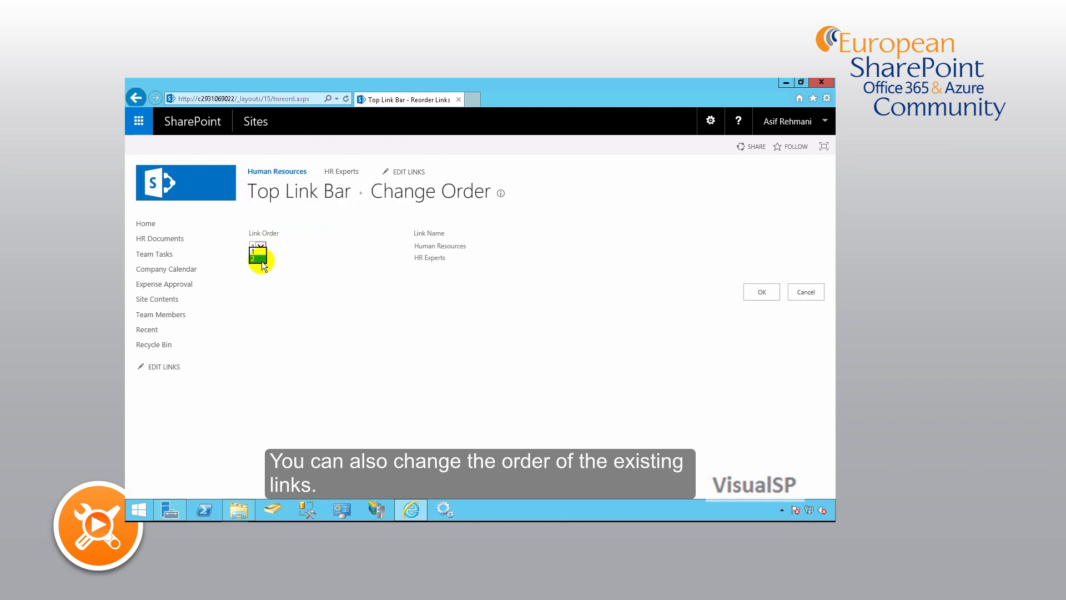
mouse_move(572, 344)
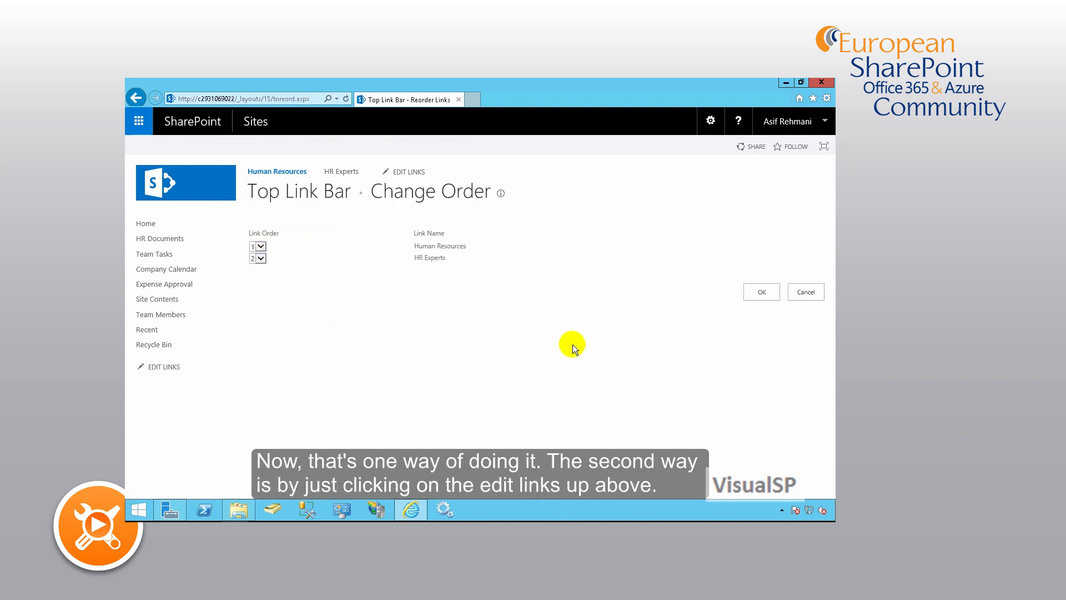
left_click(805, 291)
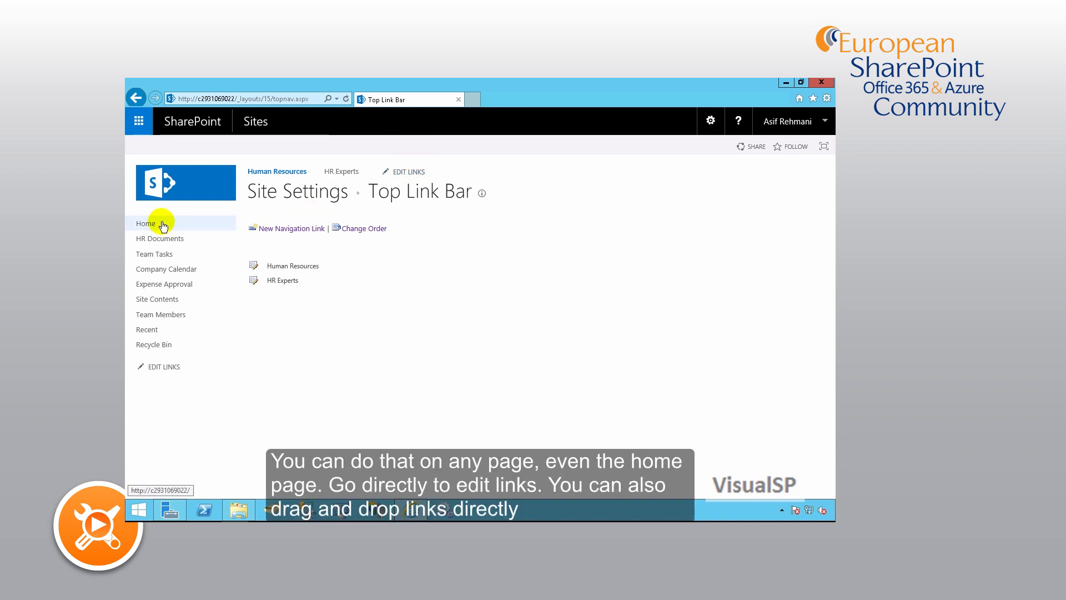
Go to the Human Resources home page via Home and enable EDIT LINKS on the top bar
left_click(145, 223)
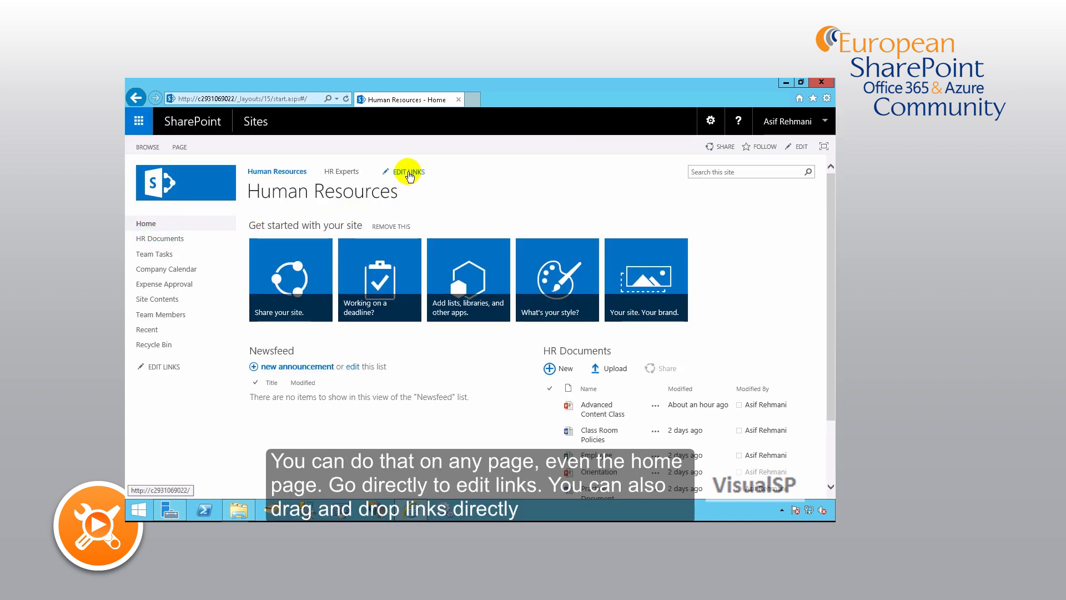
left_click(406, 170)
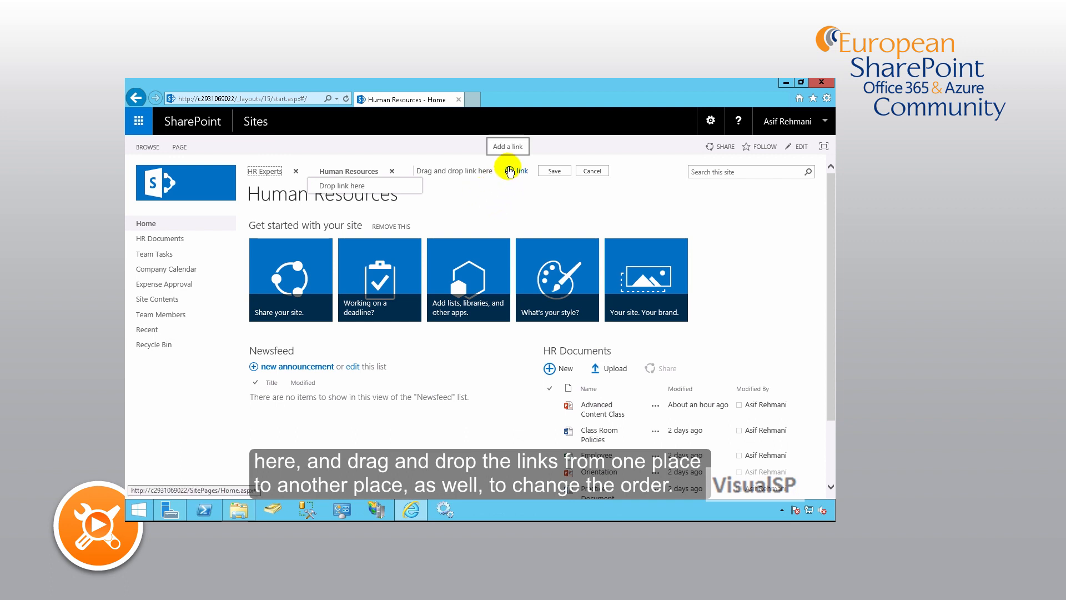
left_click(517, 171)
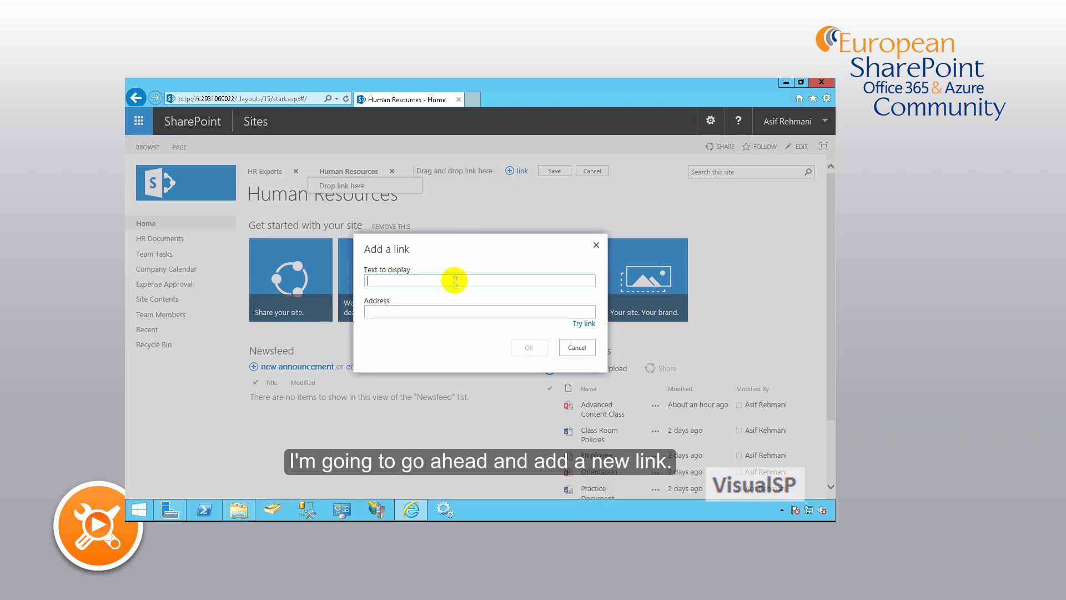
type("MSN")
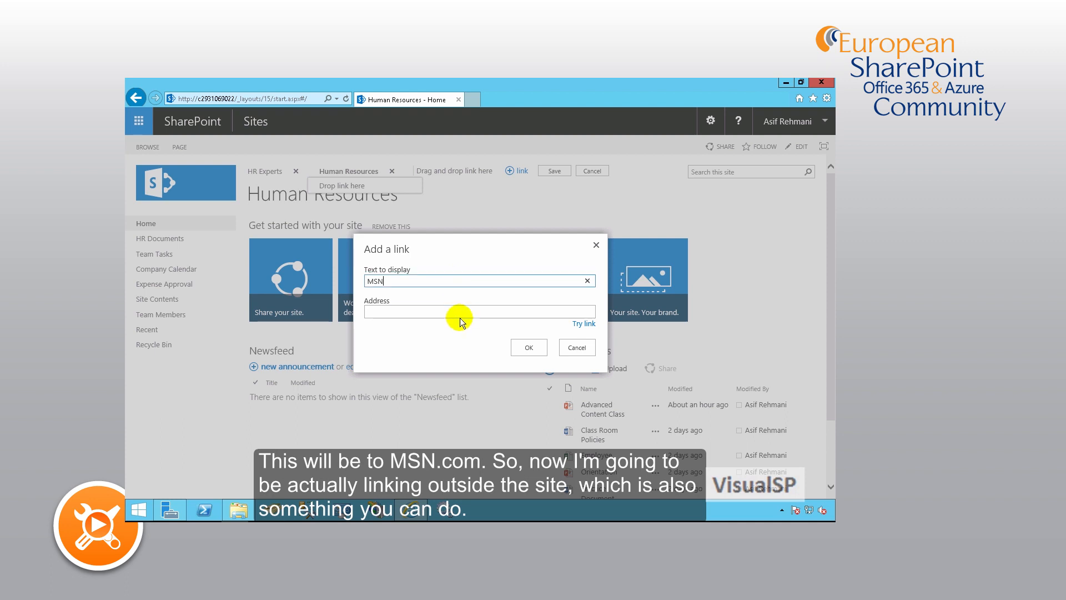
type("http")
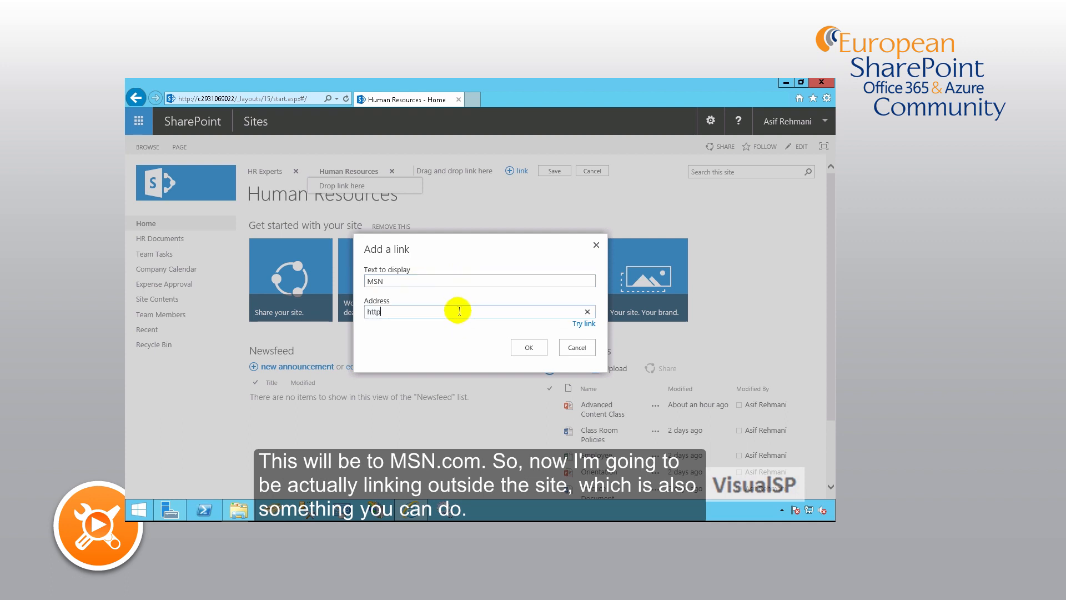
type("://msn.")
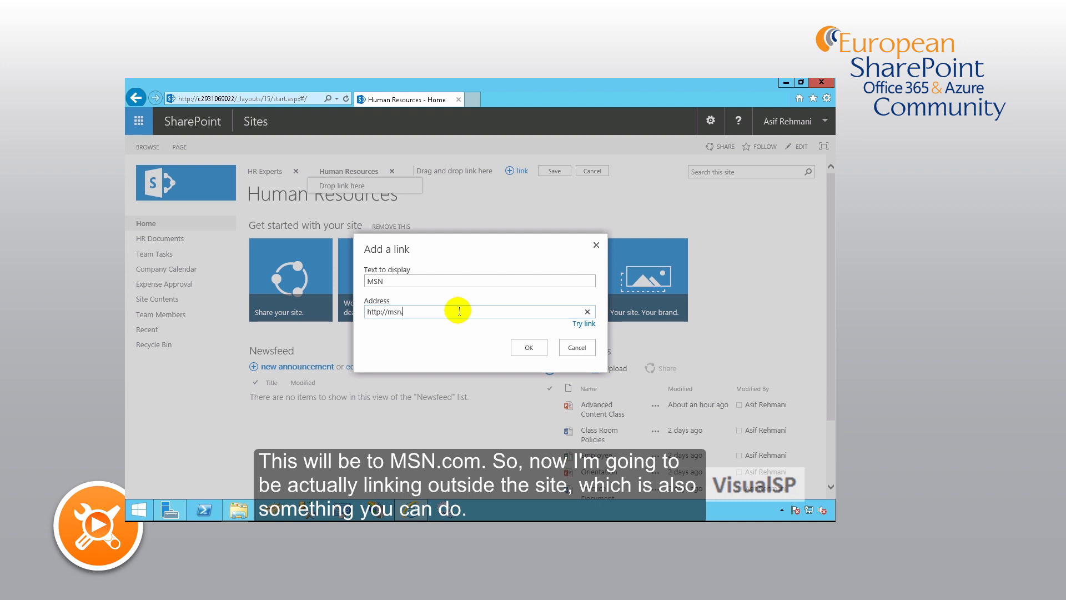
type(".com")
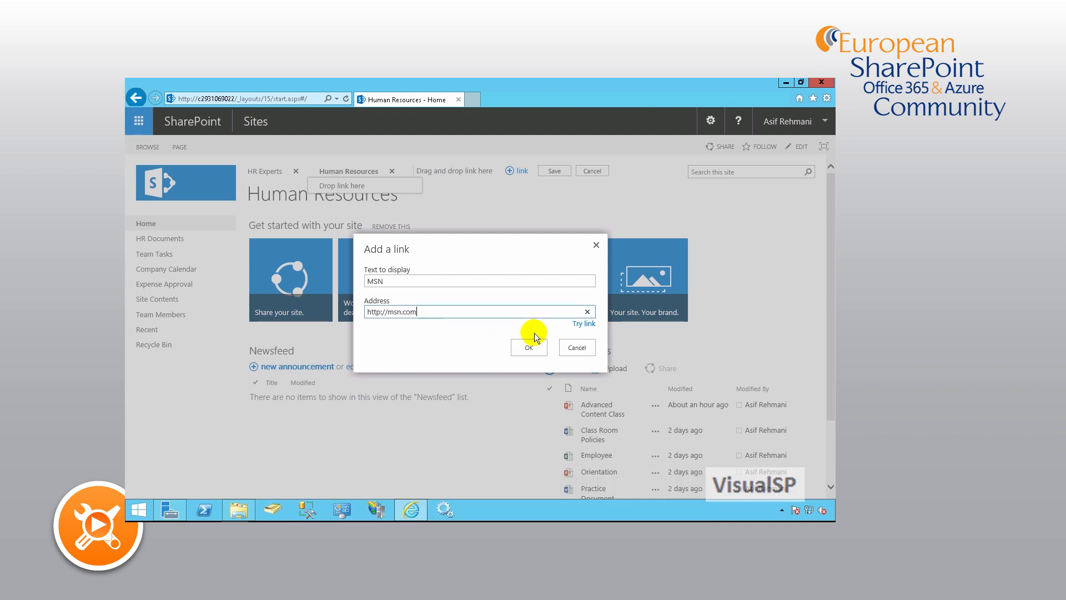
left_click(529, 346)
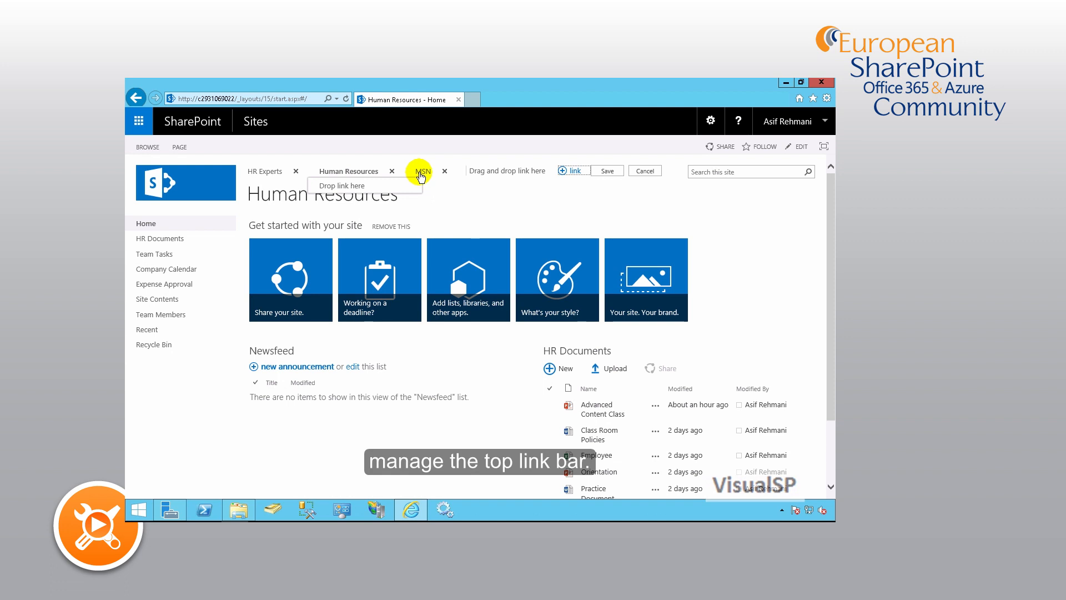